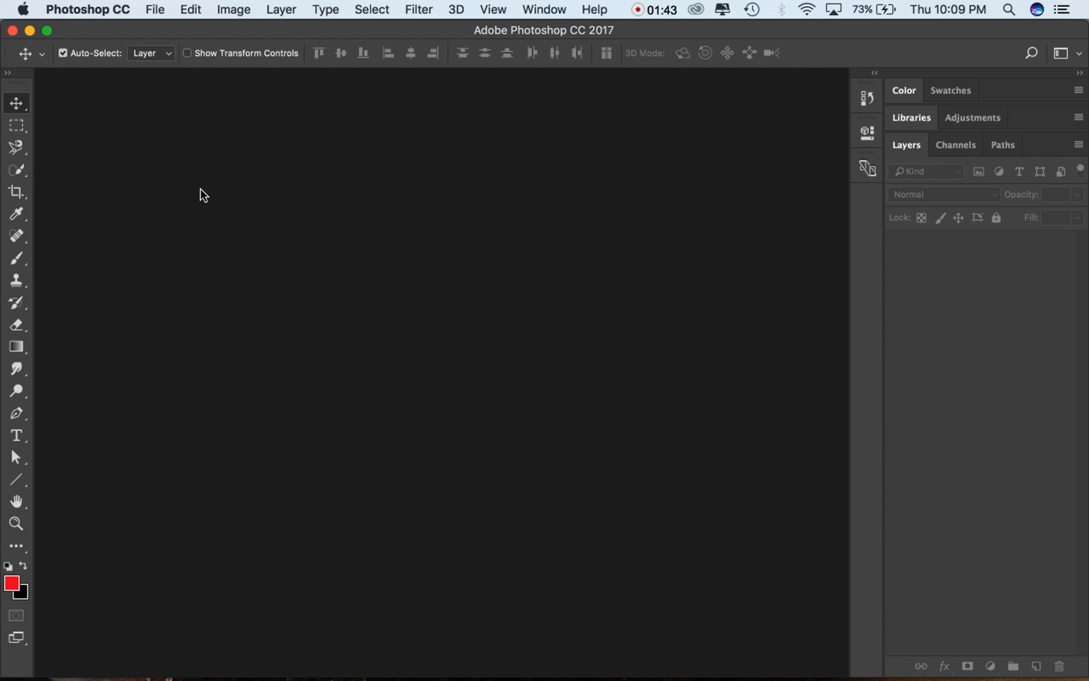
pyautogui.moveTo(314, 18)
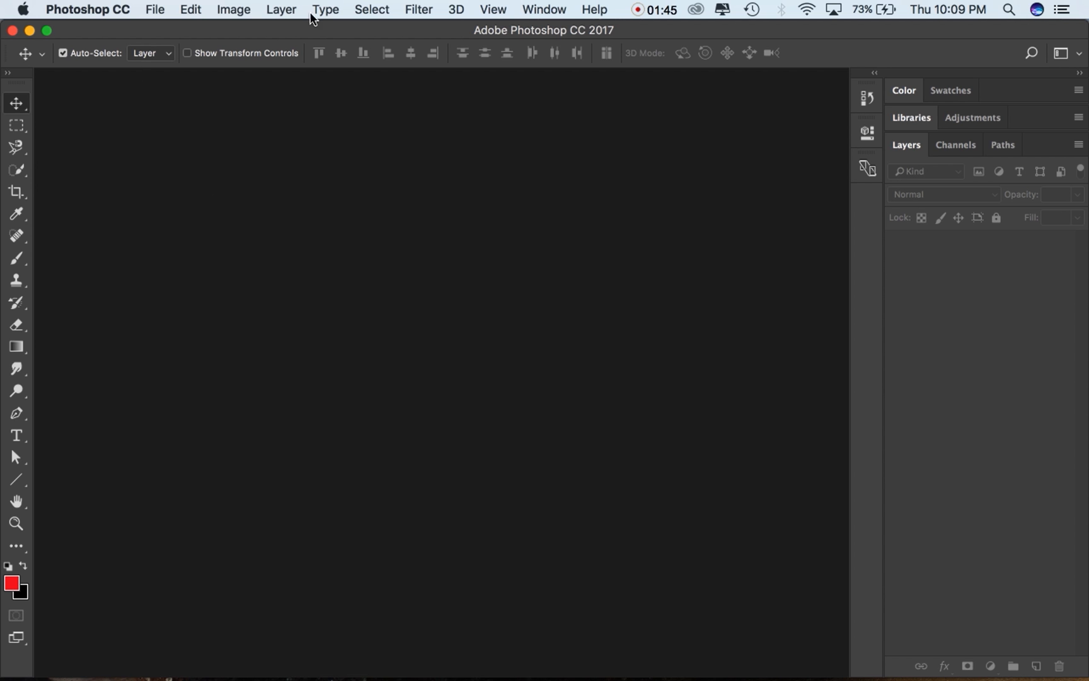
# Open the dogue-de-bordeaux and rottweiler JPGs from the Image Library folder via File > Open.
pyautogui.click(154, 9)
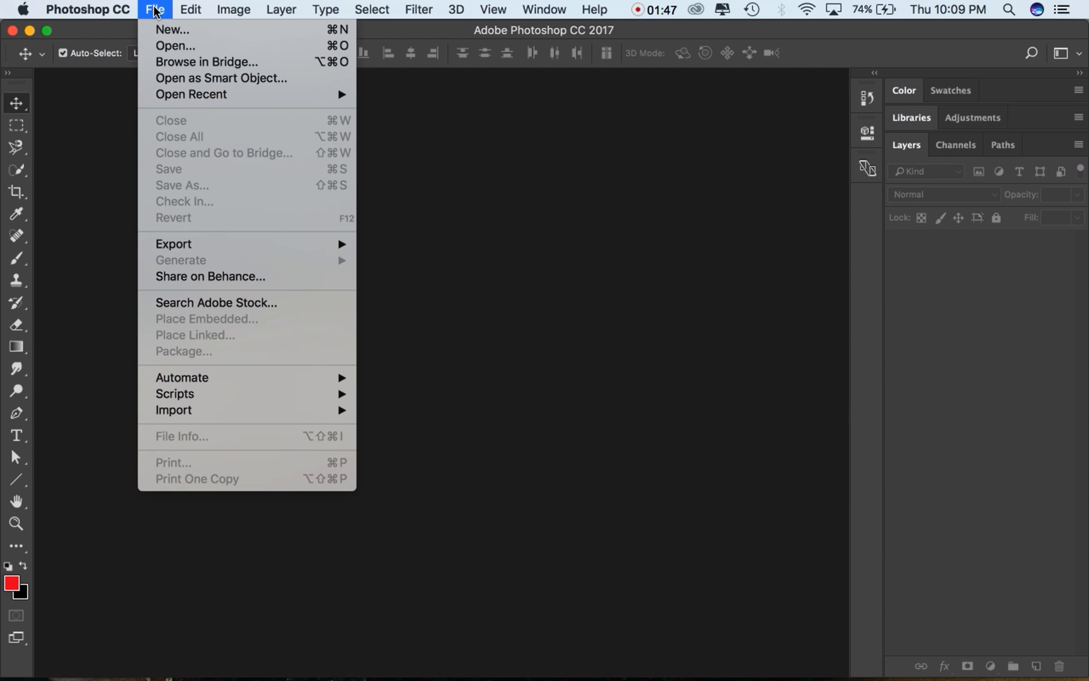
pyautogui.click(175, 45)
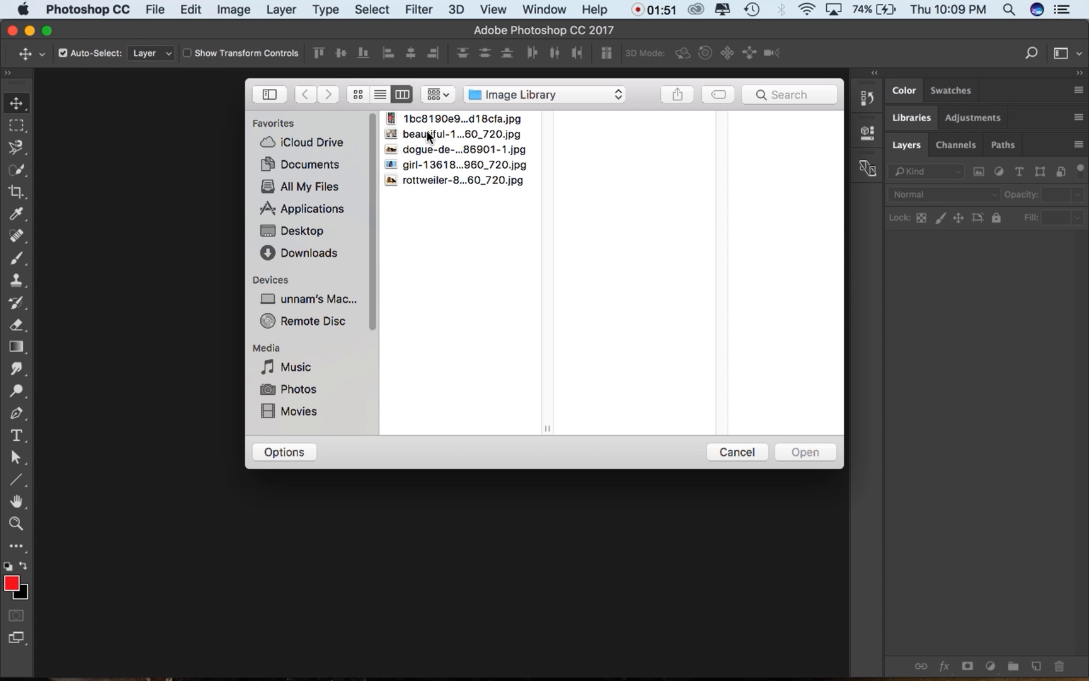
pyautogui.click(461, 179)
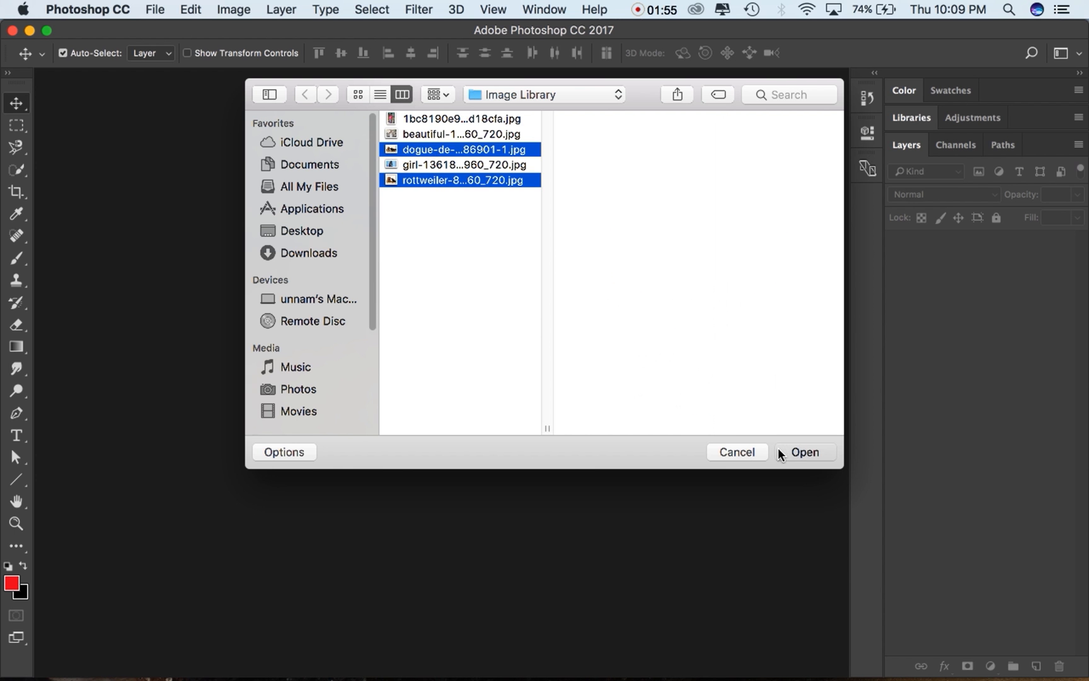
pyautogui.click(804, 453)
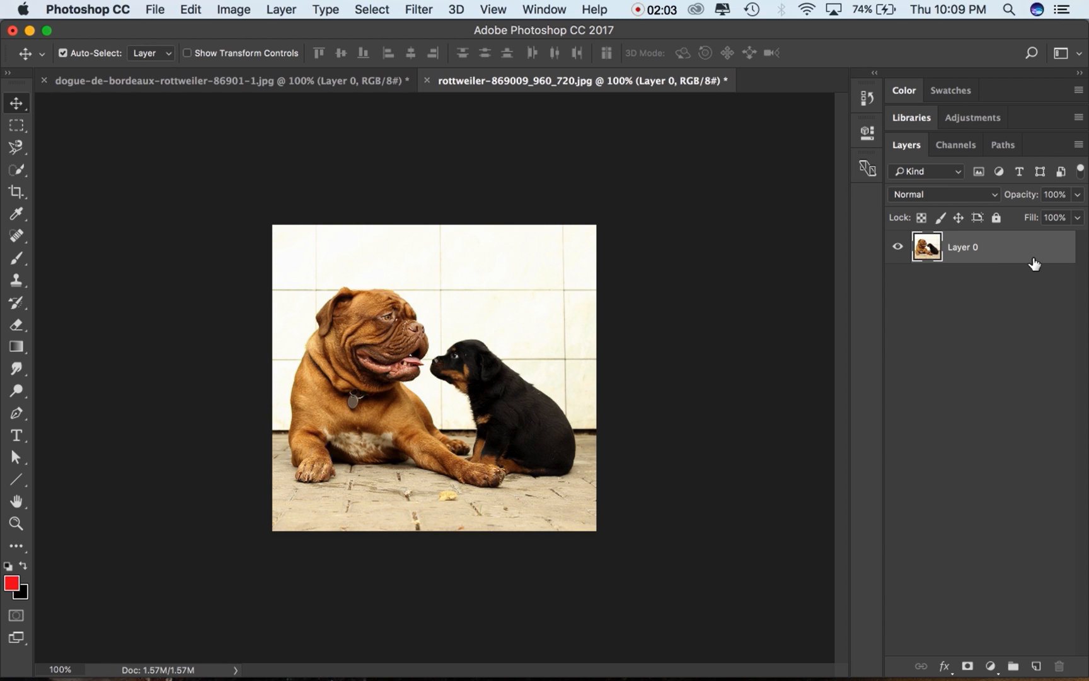
# Make the dogue-de-bordeaux-rottweiler-86901-1.jpg document with several puppies the active tab.
pyautogui.click(222, 80)
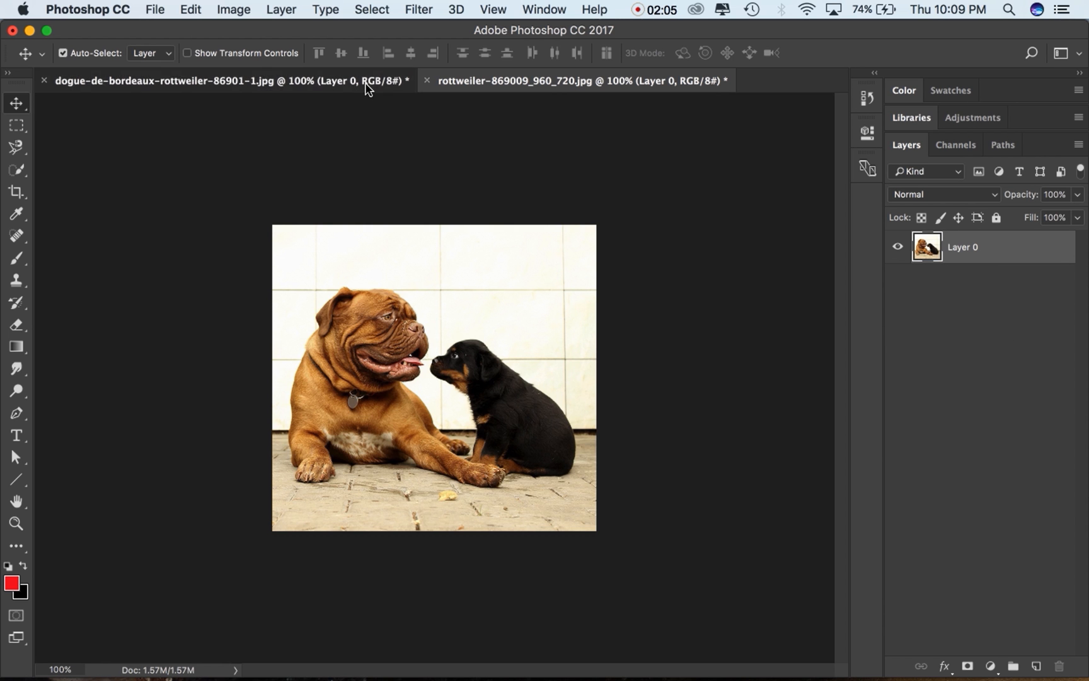
pyautogui.click(574, 80)
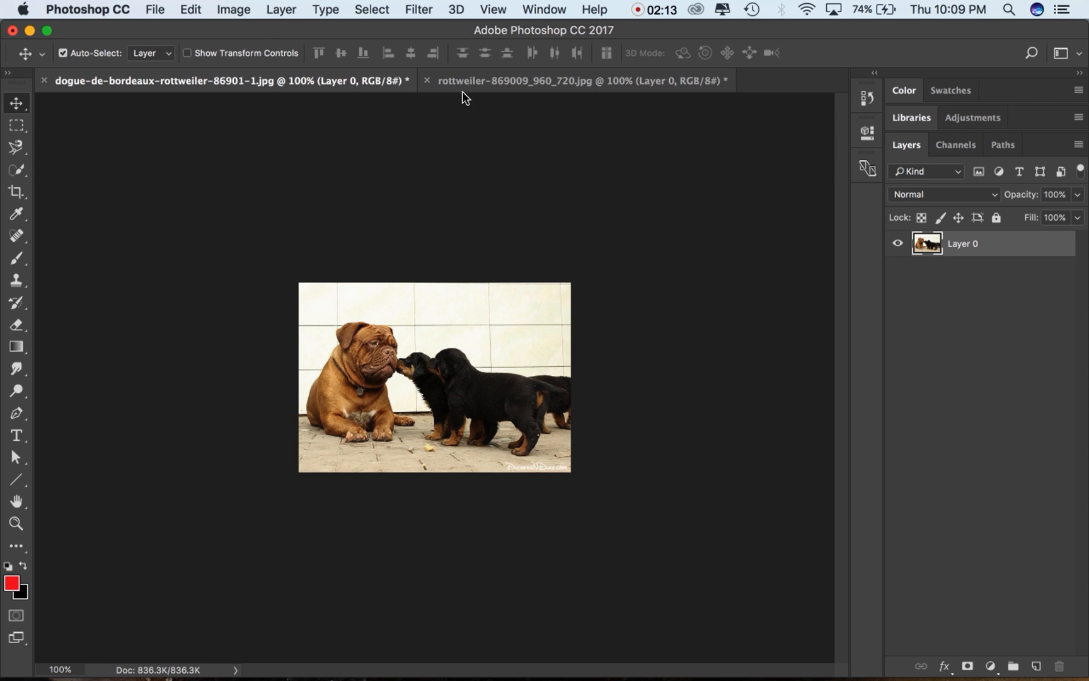
pyautogui.moveTo(452, 349)
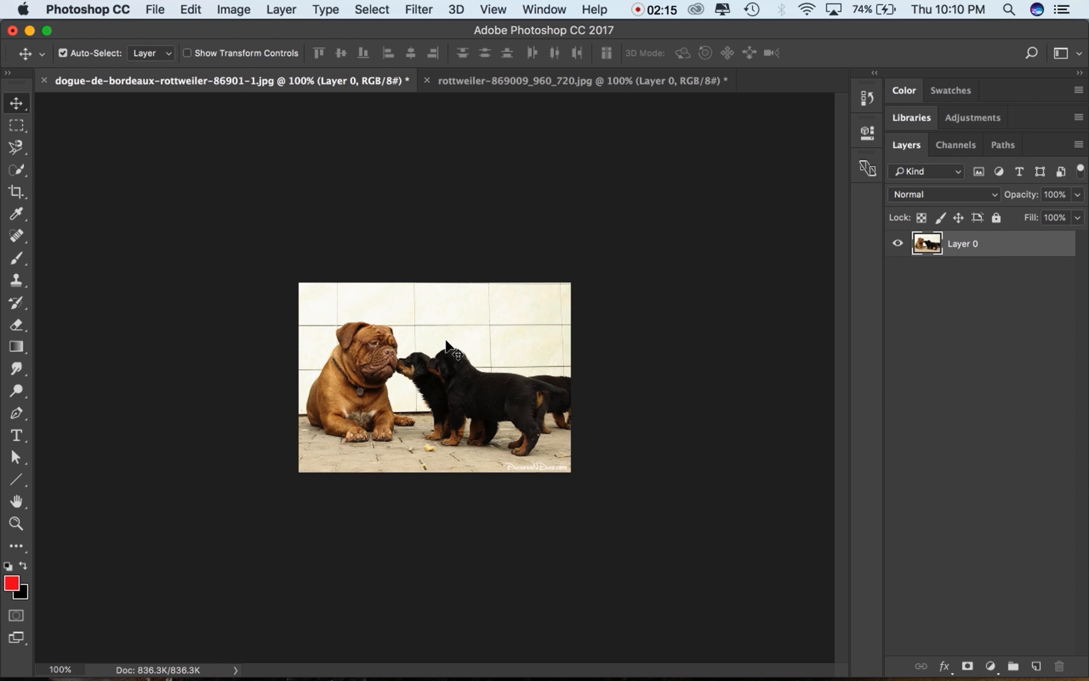
pyautogui.moveTo(450, 255)
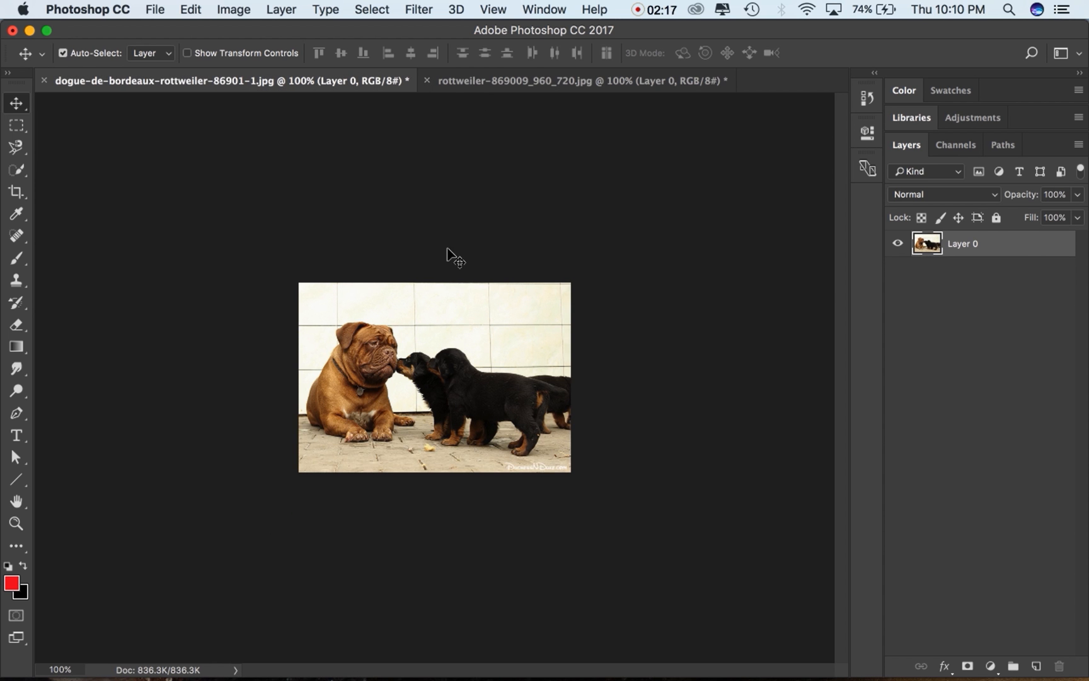
# Paste the one-puppy photo as Layer 1 and scale it down to the canvas with Free Transform.
pyautogui.click(562, 79)
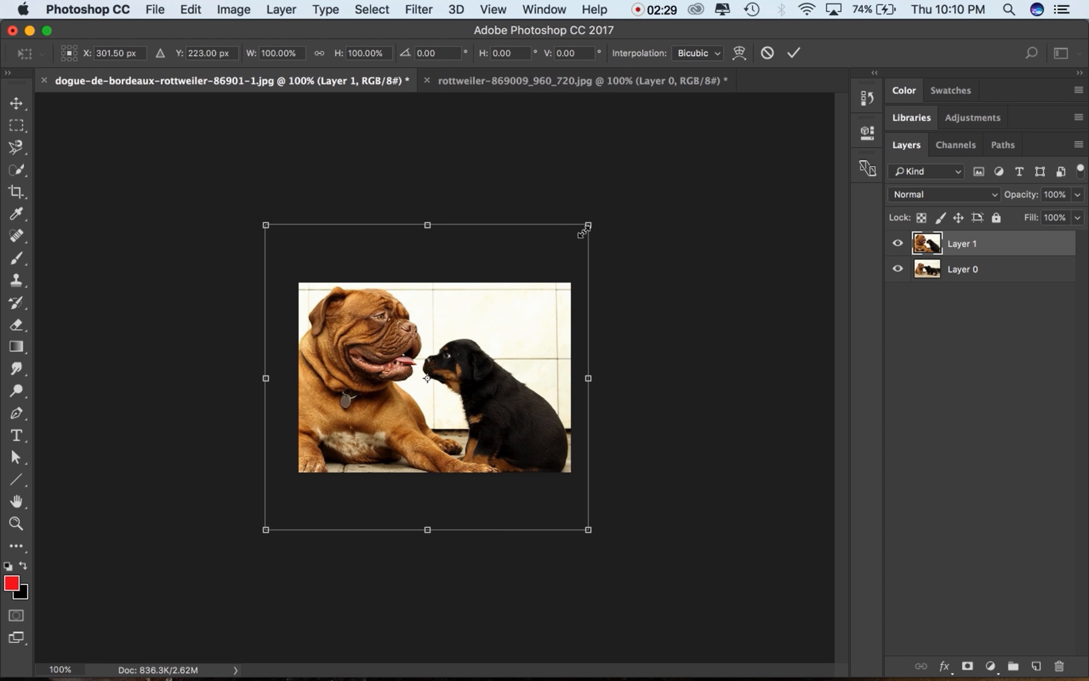
pyautogui.moveTo(587, 226); pyautogui.dragTo(547, 264)
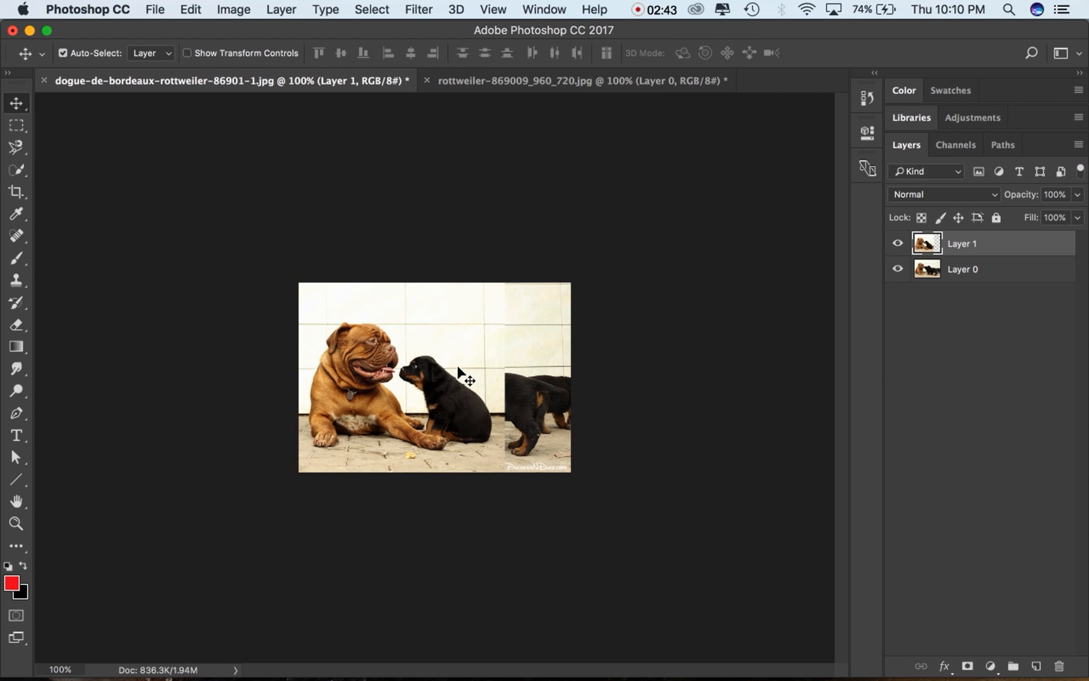
pyautogui.click(1078, 195)
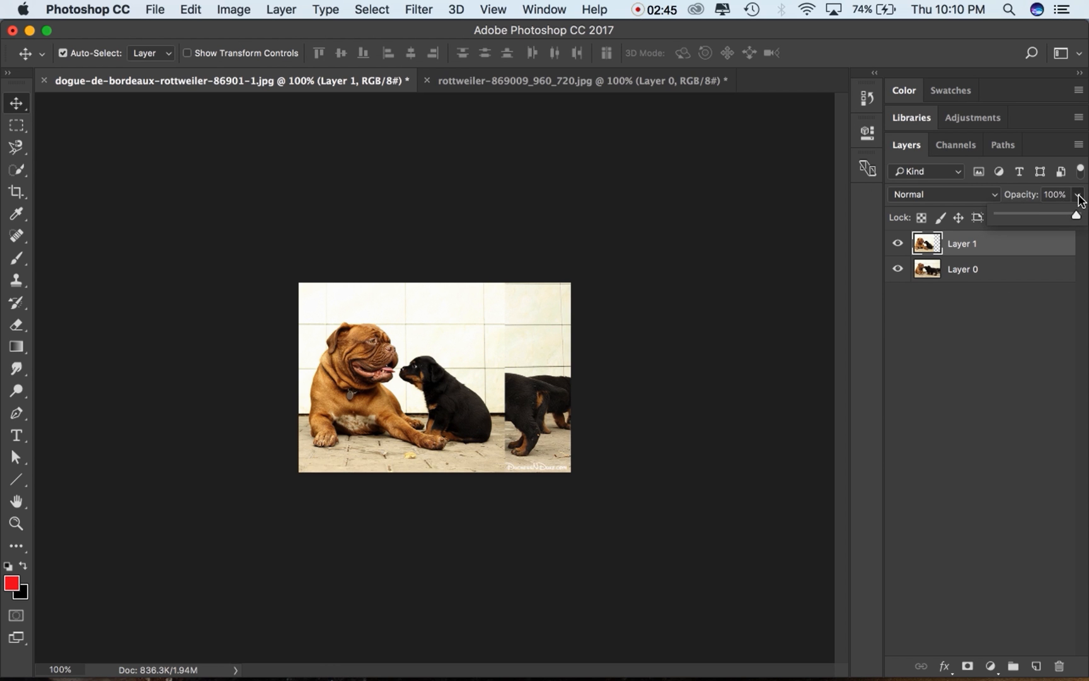
pyautogui.moveTo(1075, 217); pyautogui.dragTo(1030, 217)
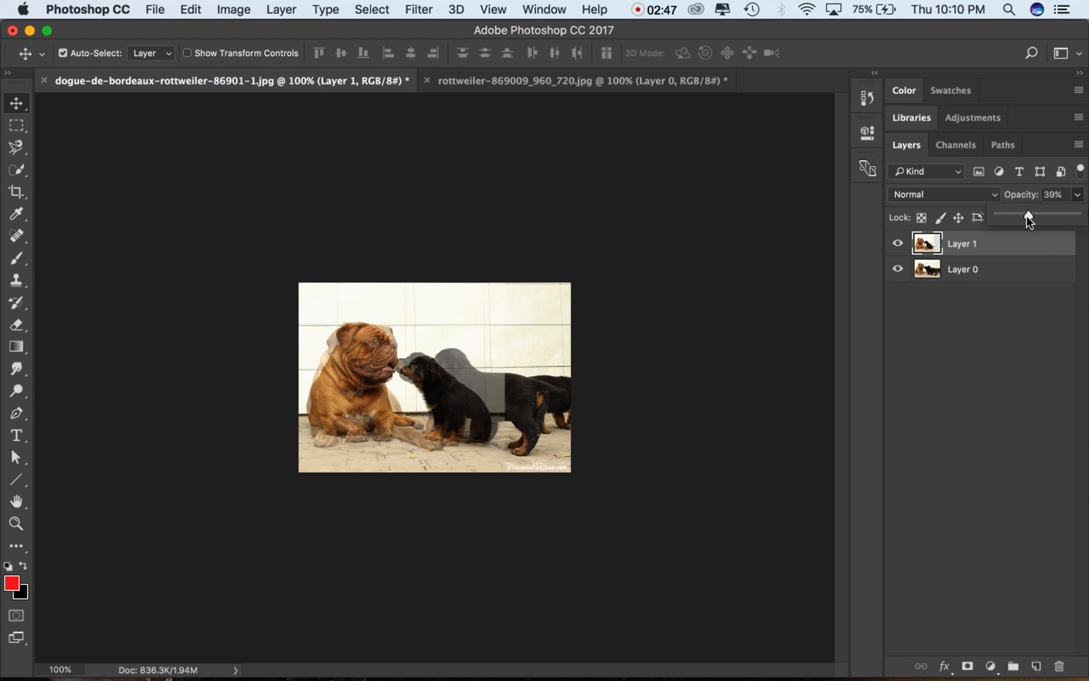
pyautogui.moveTo(1029, 217); pyautogui.dragTo(1032, 217)
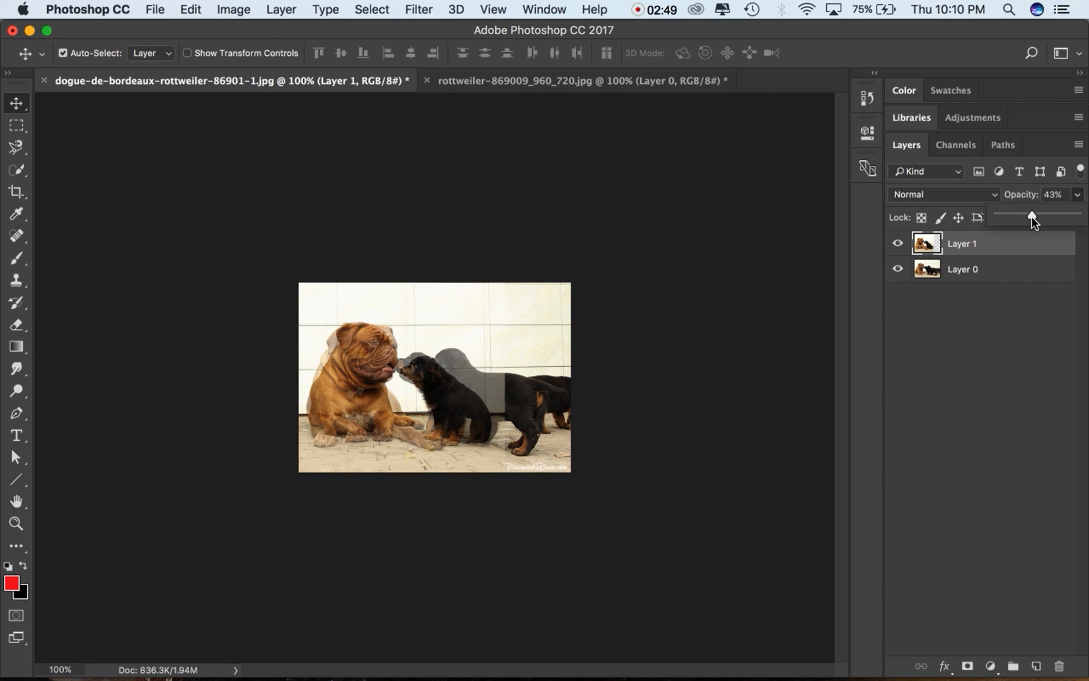
pyautogui.moveTo(1029, 217); pyautogui.dragTo(1033, 216)
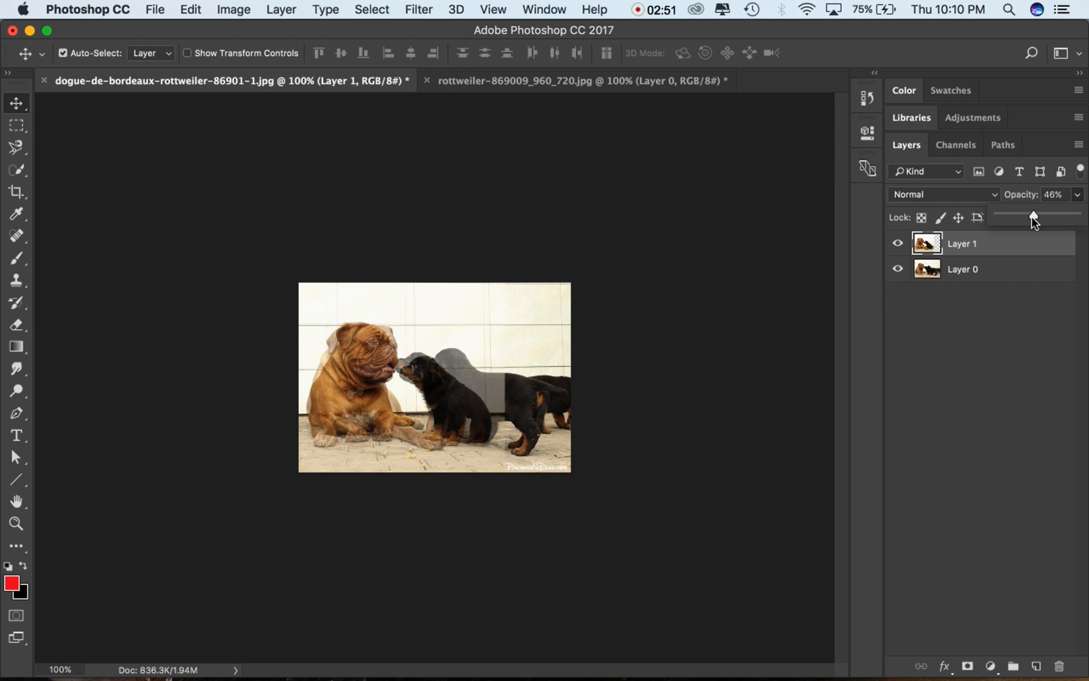
pyautogui.moveTo(1033, 217); pyautogui.dragTo(1043, 216)
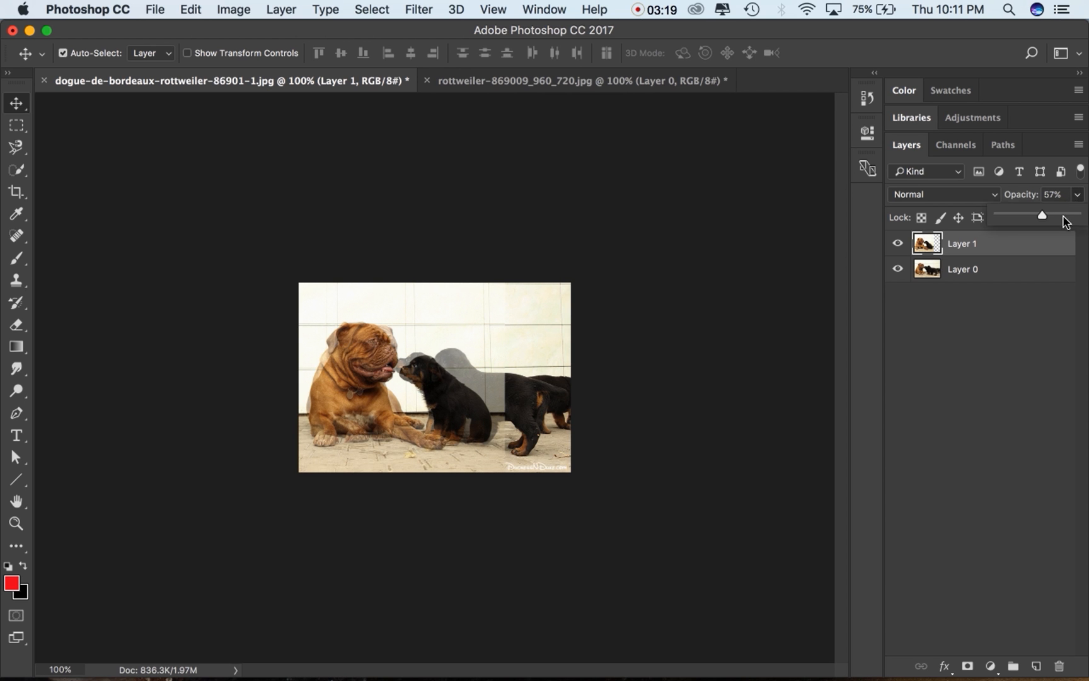
pyautogui.moveTo(1043, 215); pyautogui.dragTo(1077, 215)
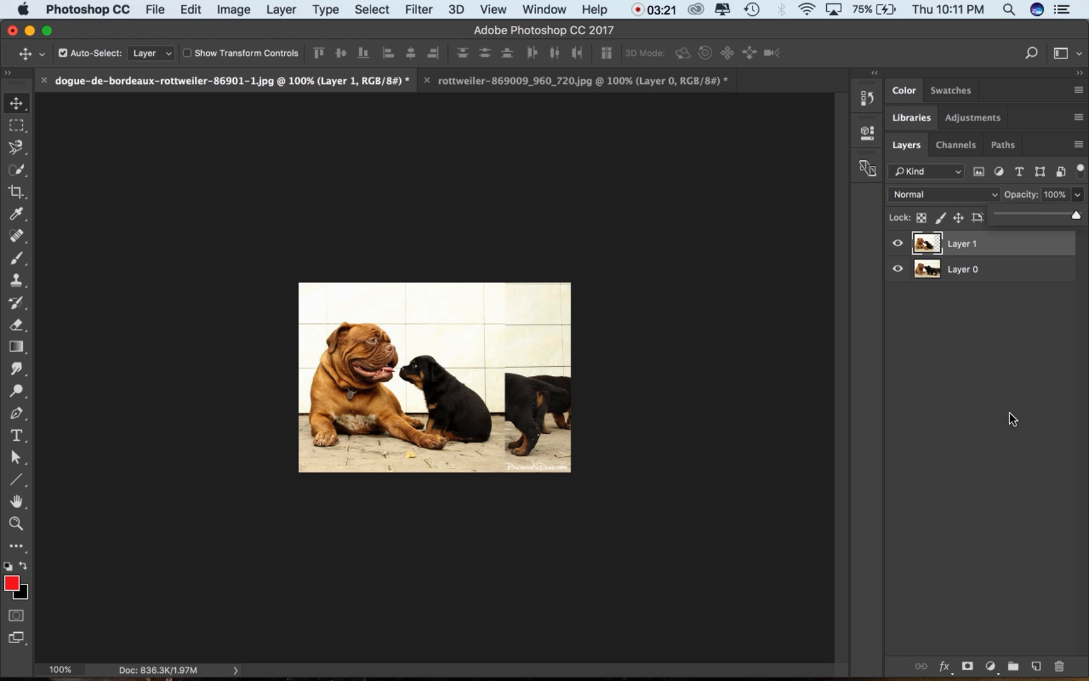
pyautogui.moveTo(410, 357)
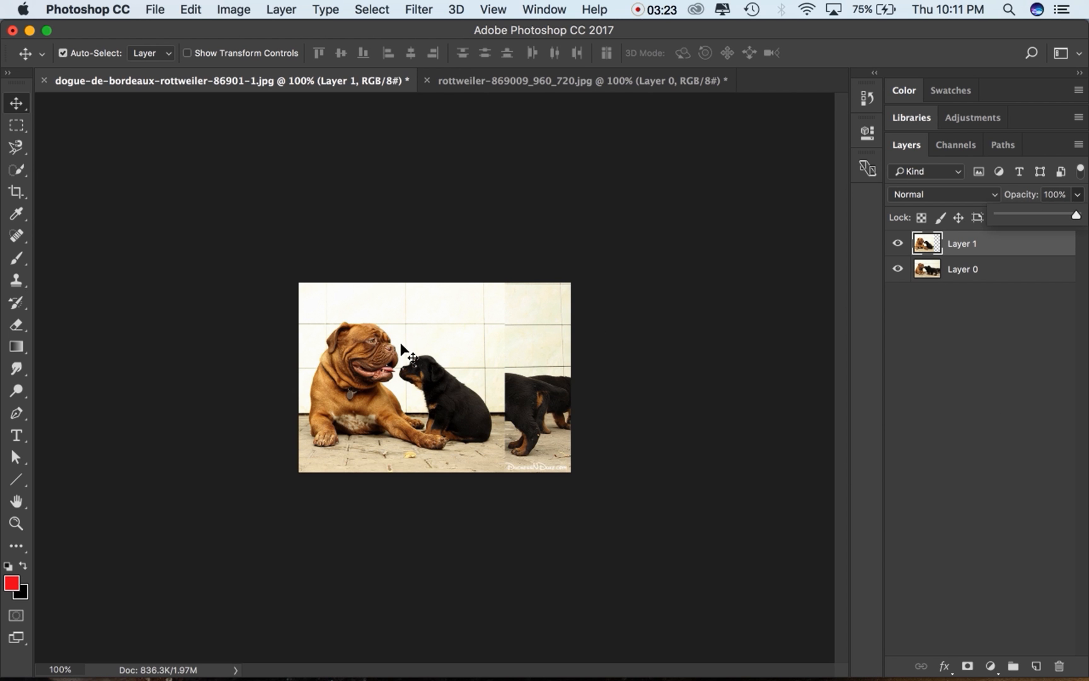
pyautogui.moveTo(427, 390)
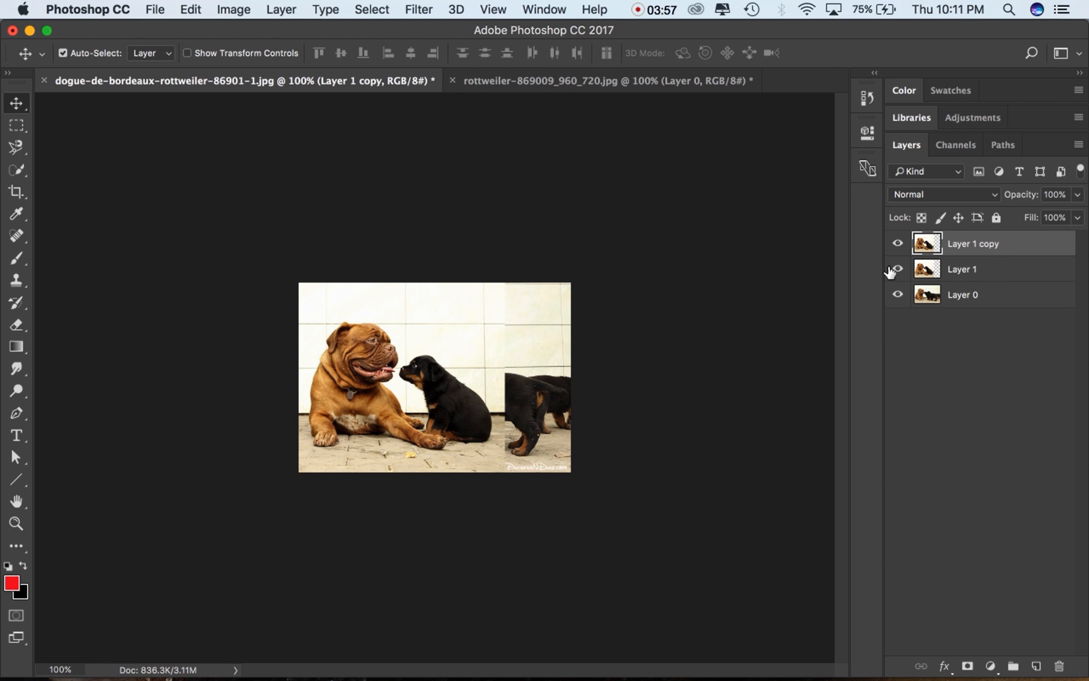
pyautogui.moveTo(897, 270)
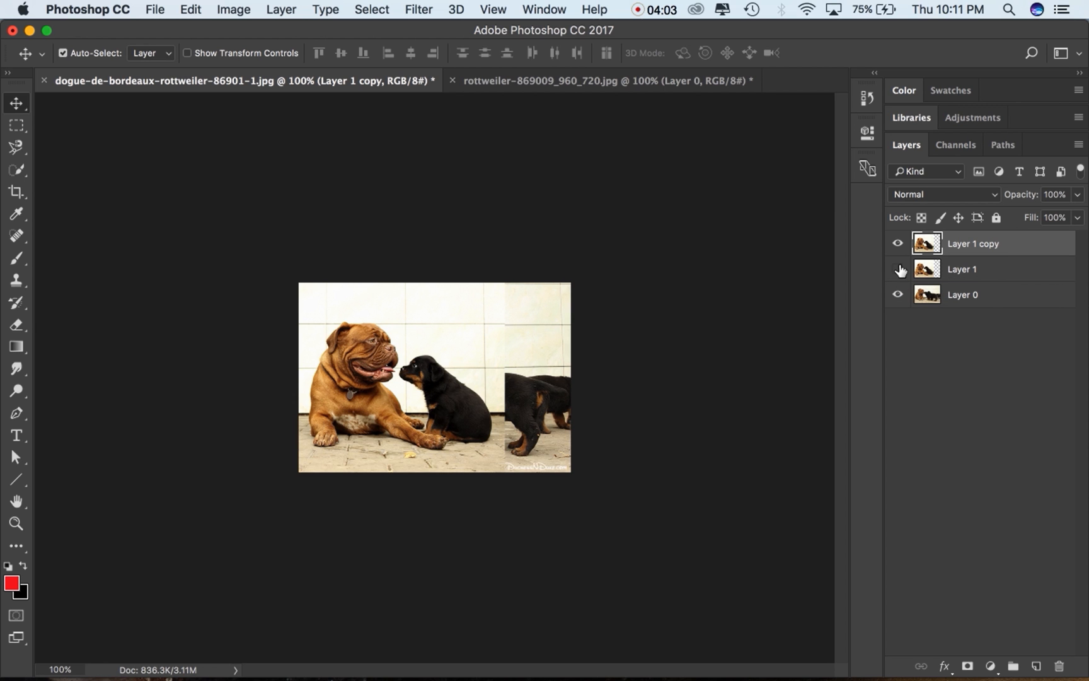
pyautogui.click(897, 270)
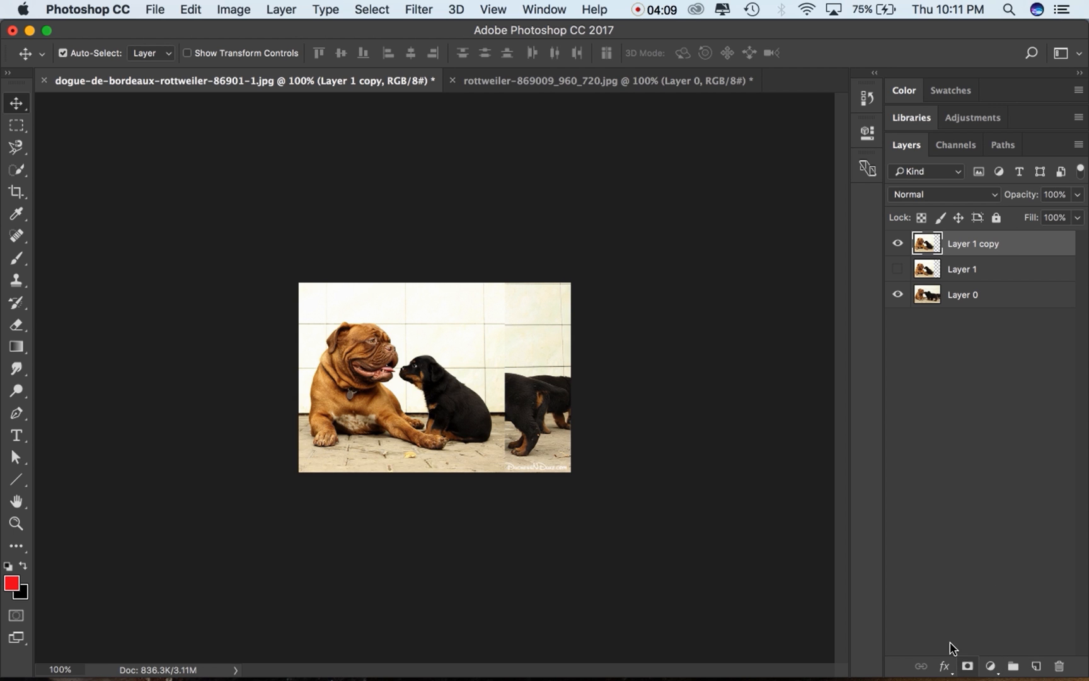
pyautogui.moveTo(966, 661)
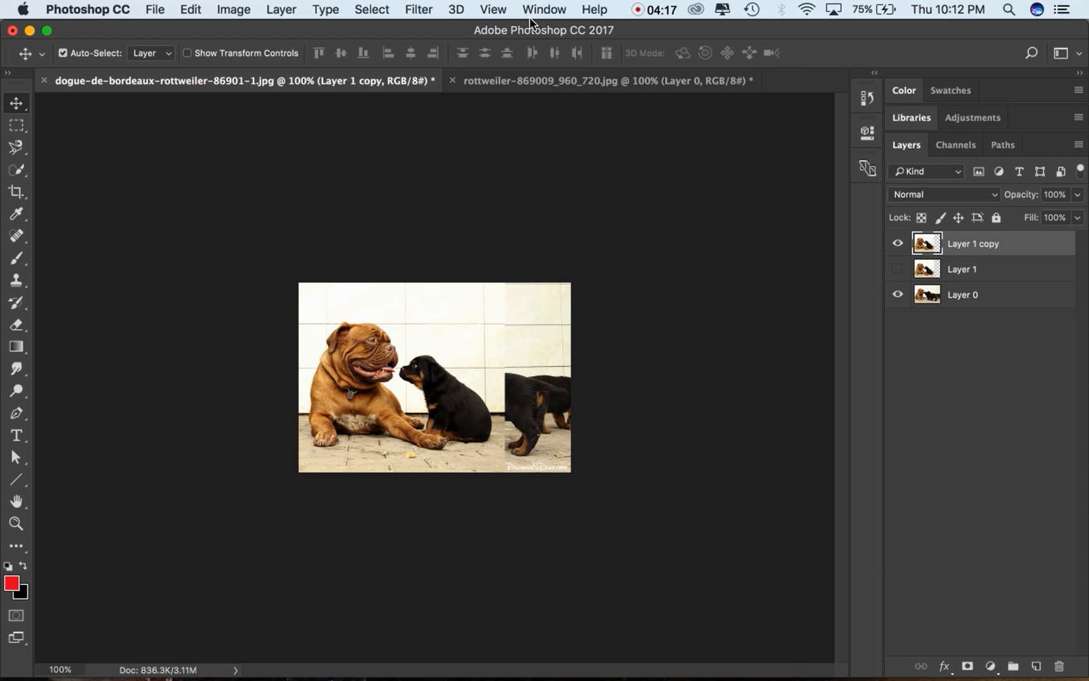
pyautogui.click(544, 9)
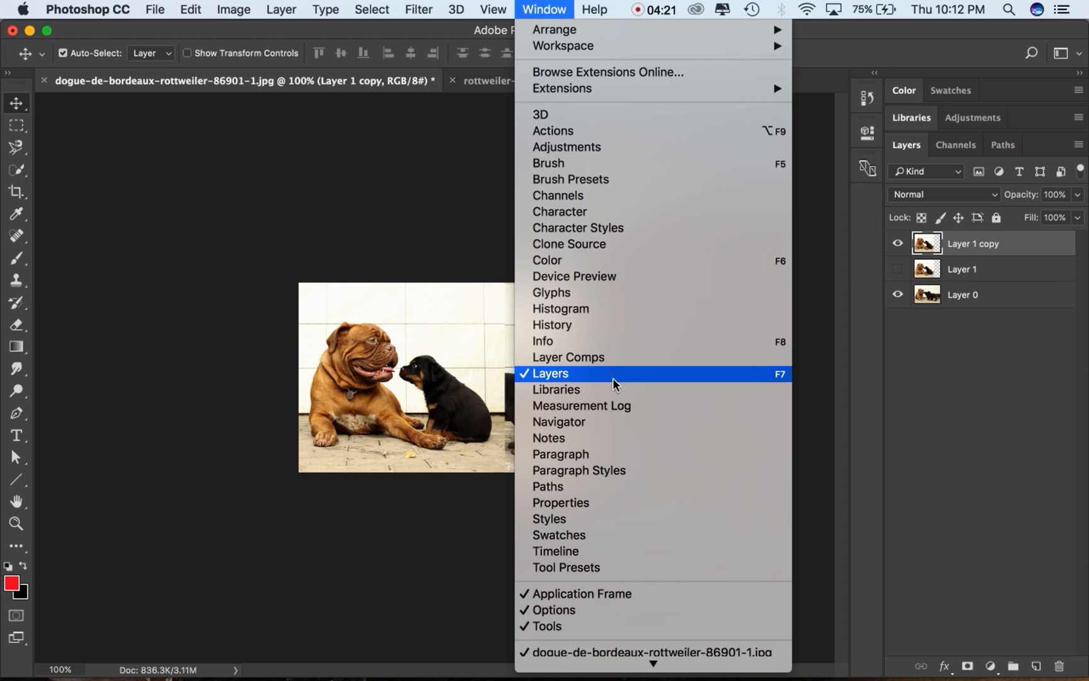
pyautogui.moveTo(616, 384)
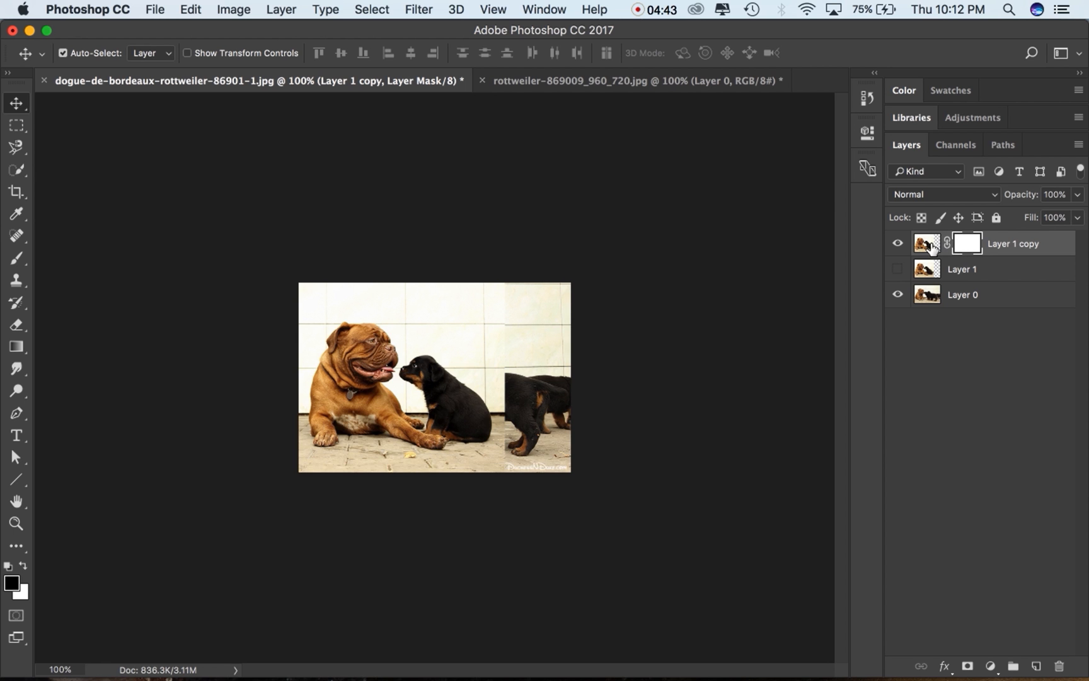
pyautogui.moveTo(954, 252)
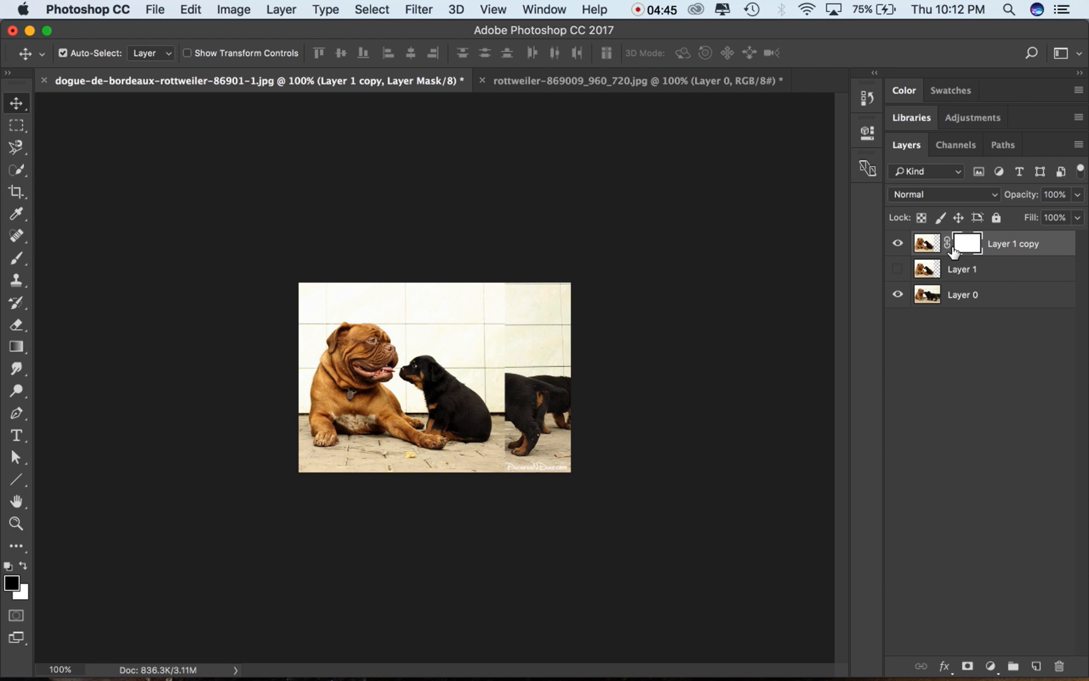
pyautogui.moveTo(668, 312)
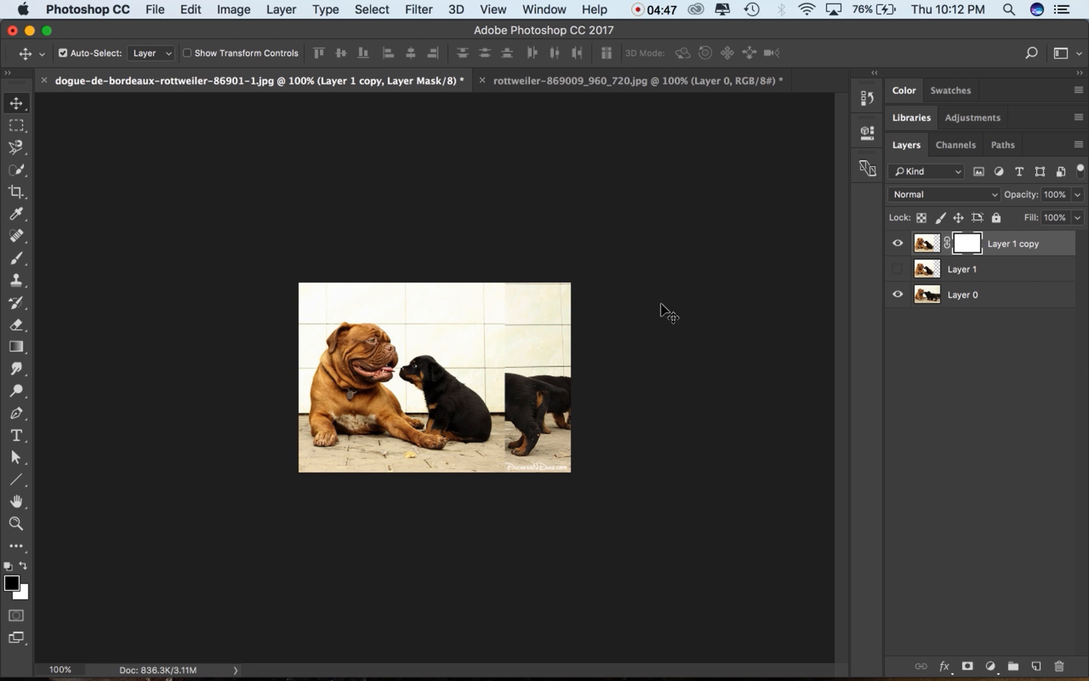
pyautogui.moveTo(949, 248)
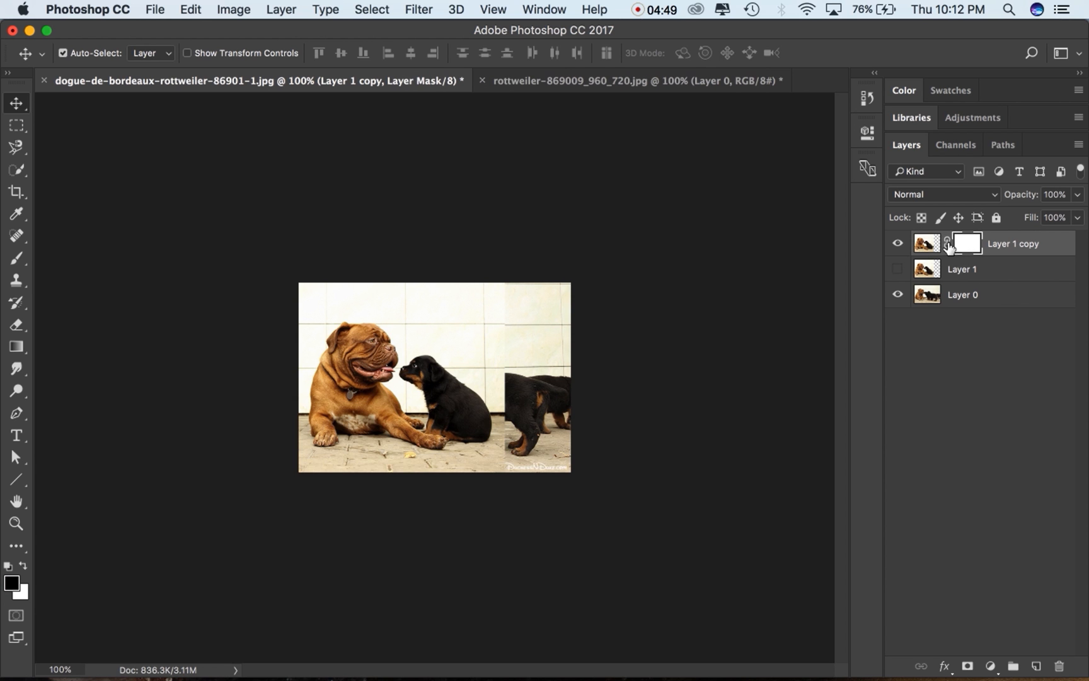
# Target Layer 1 copy's mask and confirm pure black (000000) as the foreground colour.
pyautogui.click(926, 242)
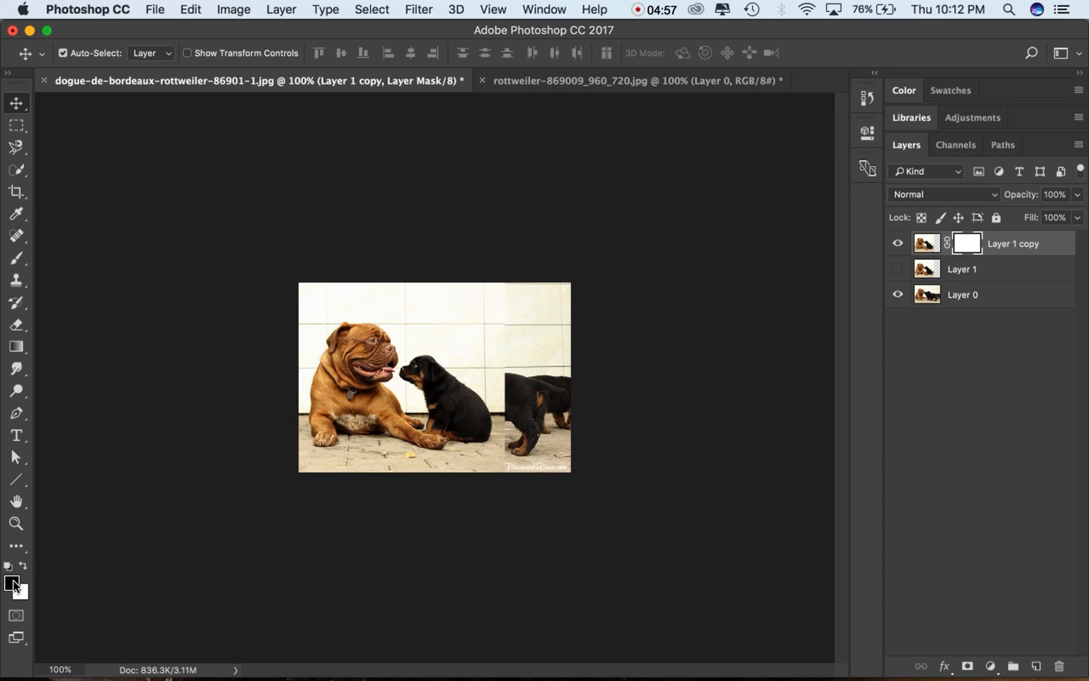
pyautogui.click(10, 581)
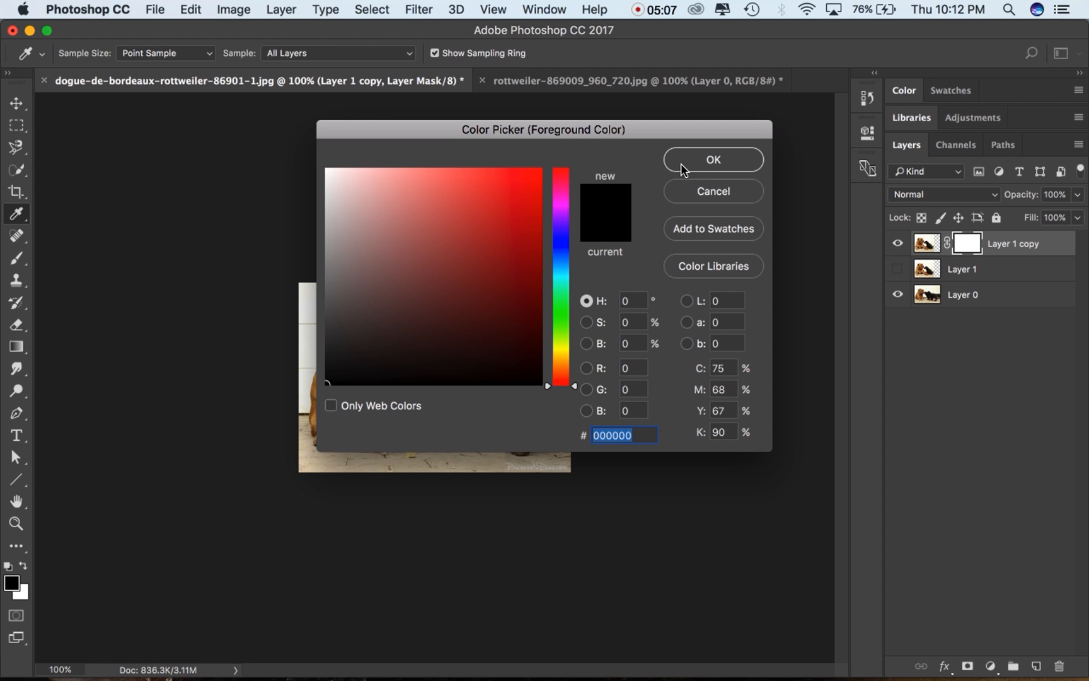
pyautogui.click(711, 158)
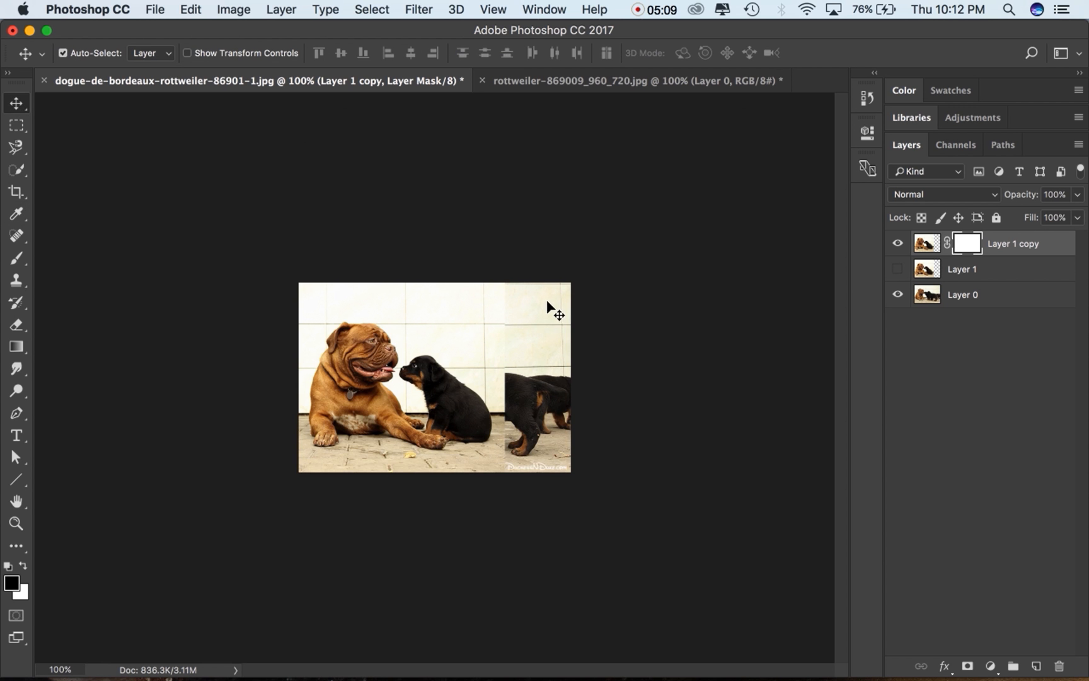
pyautogui.moveTo(489, 472)
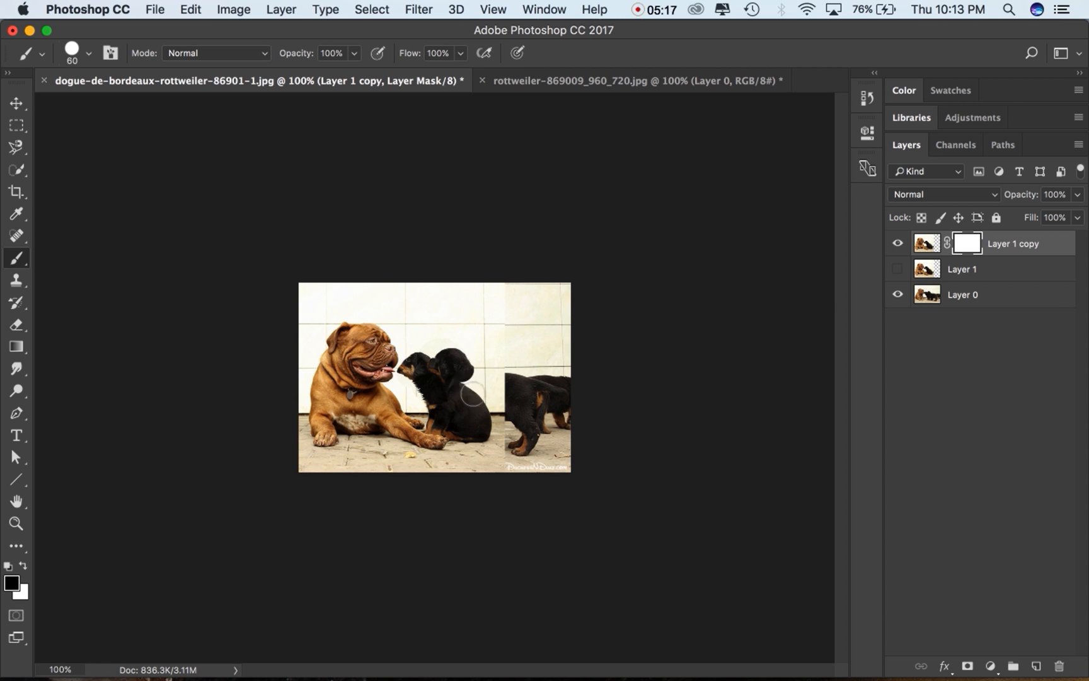
# Paint black on Layer 1 copy's mask over the puppy area to reveal the other photo's puppies.
pyautogui.moveTo(444, 396); pyautogui.dragTo(485, 335)
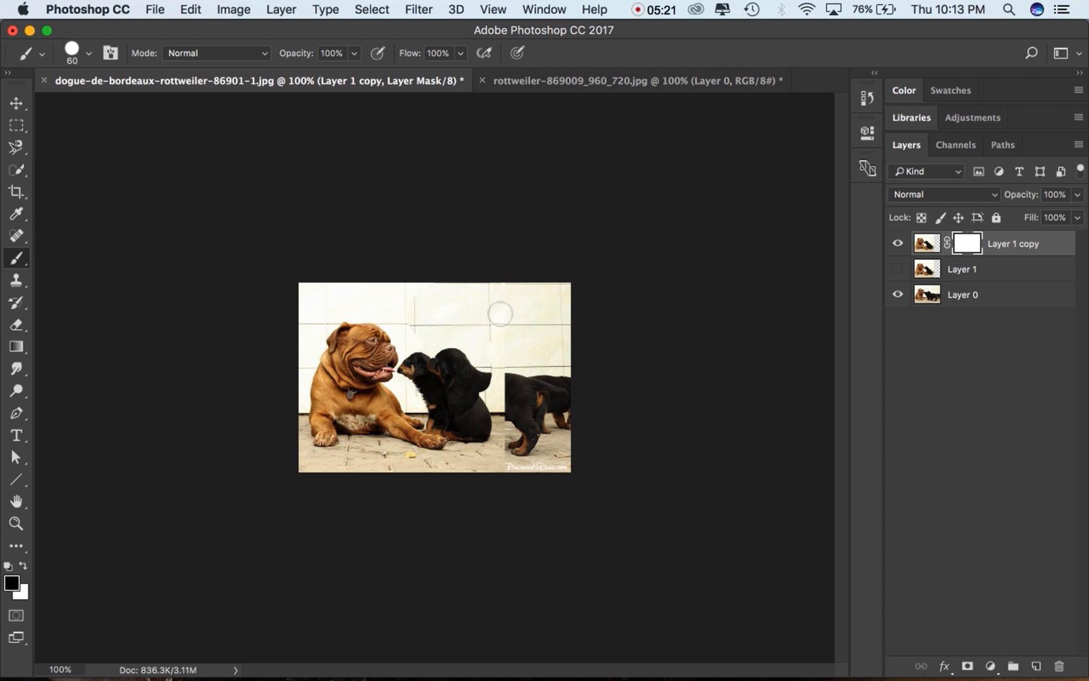
pyautogui.moveTo(498, 314); pyautogui.dragTo(433, 268)
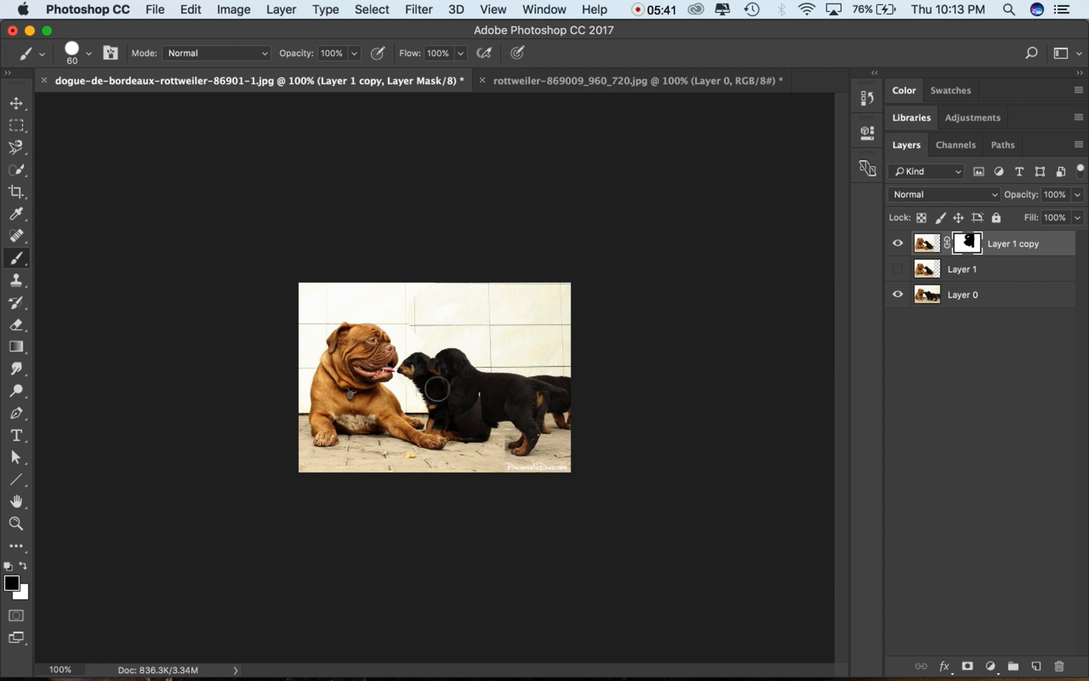
pyautogui.moveTo(479, 401)
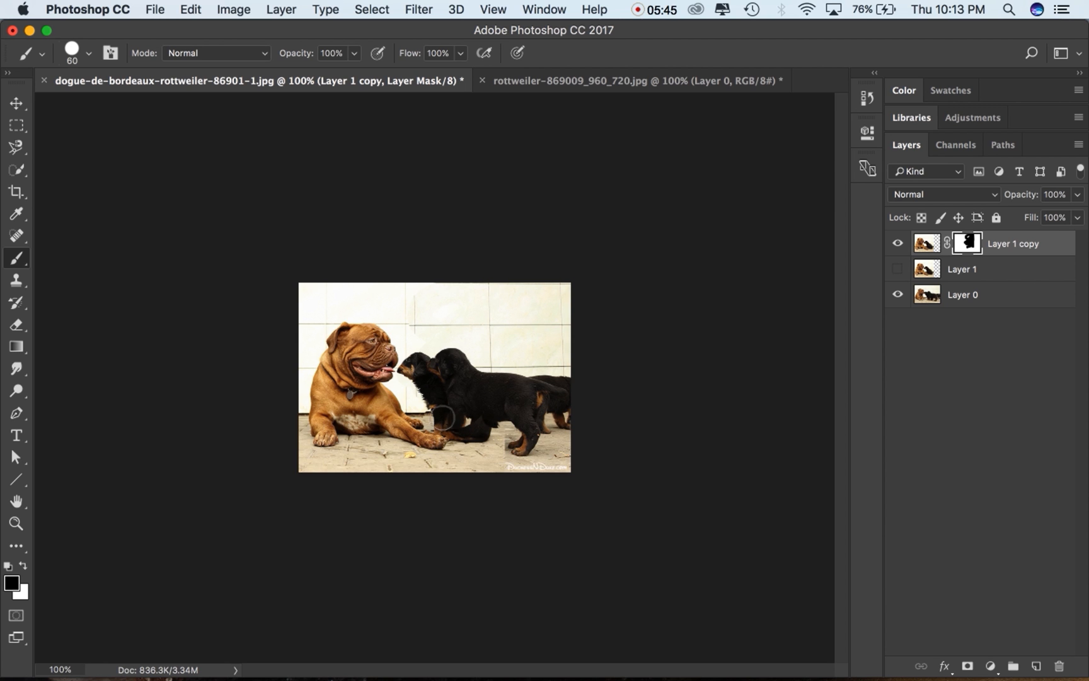
pyautogui.moveTo(432, 379)
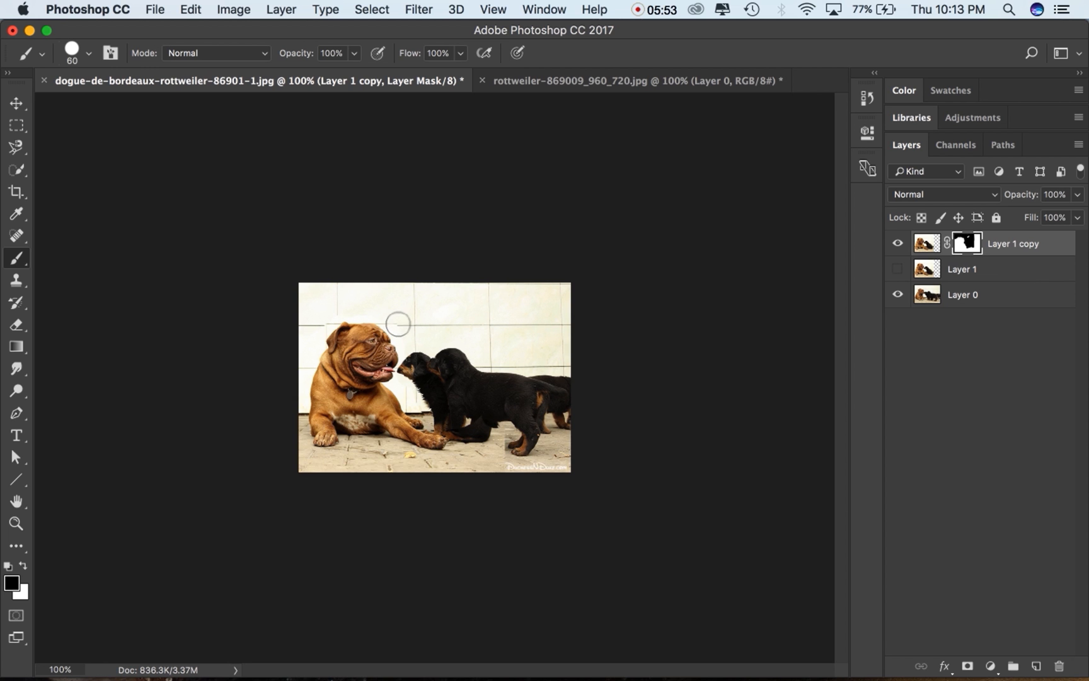
pyautogui.moveTo(407, 327)
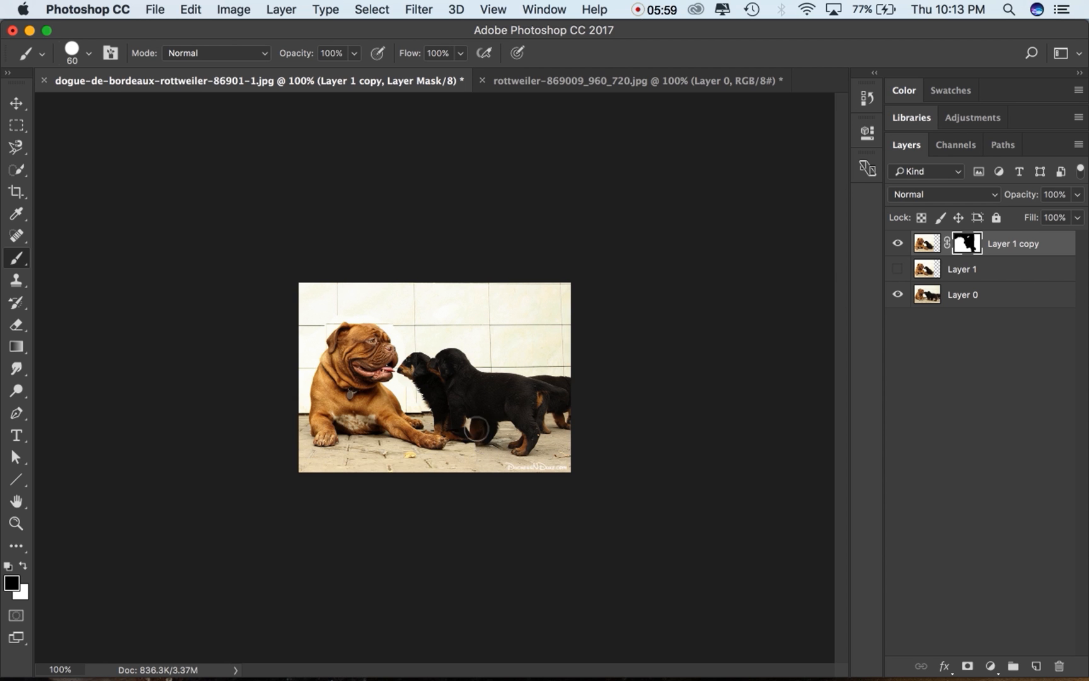
pyautogui.click(466, 431)
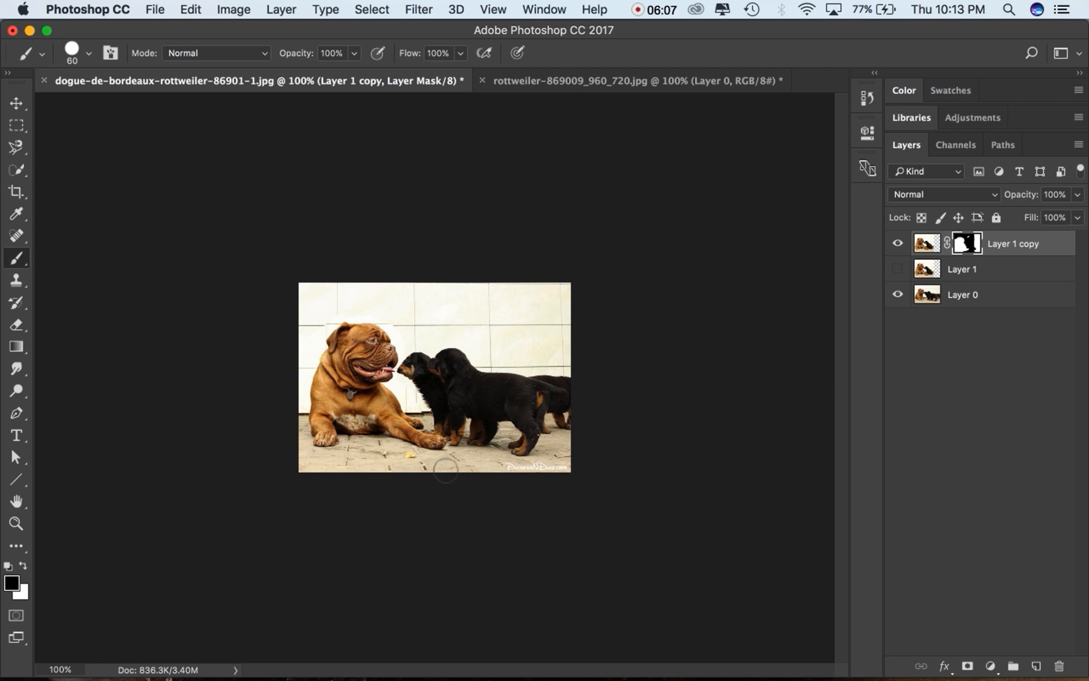
pyautogui.moveTo(512, 475)
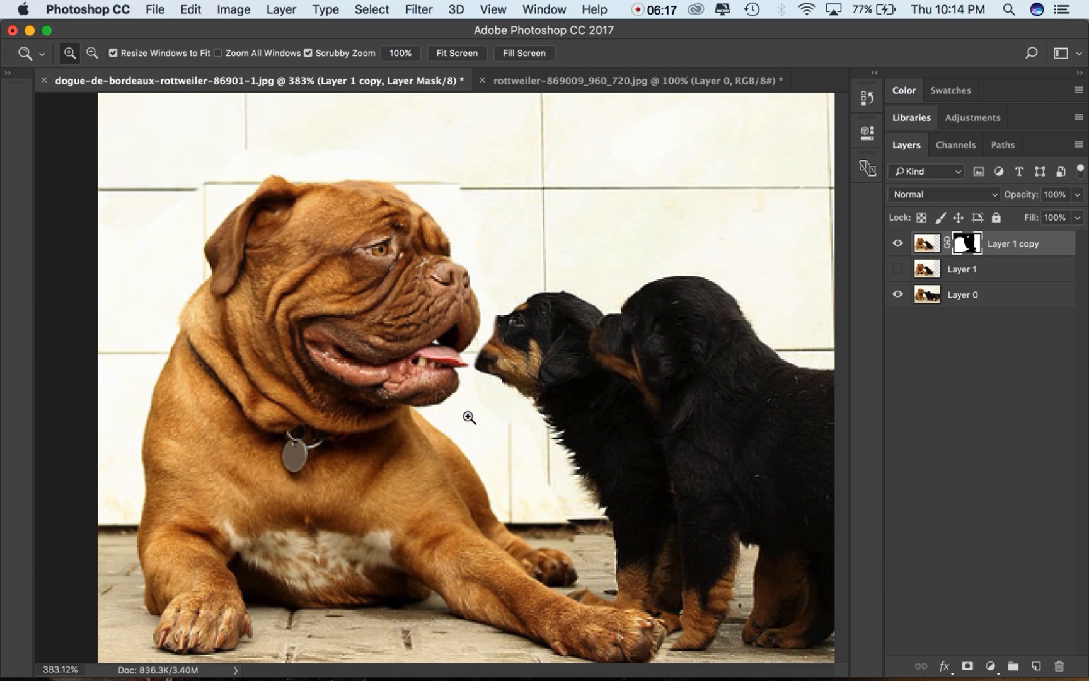
# Zoom in to about 383% on the mastiff's head and puppies to check the mask edges.
pyautogui.click(17, 257)
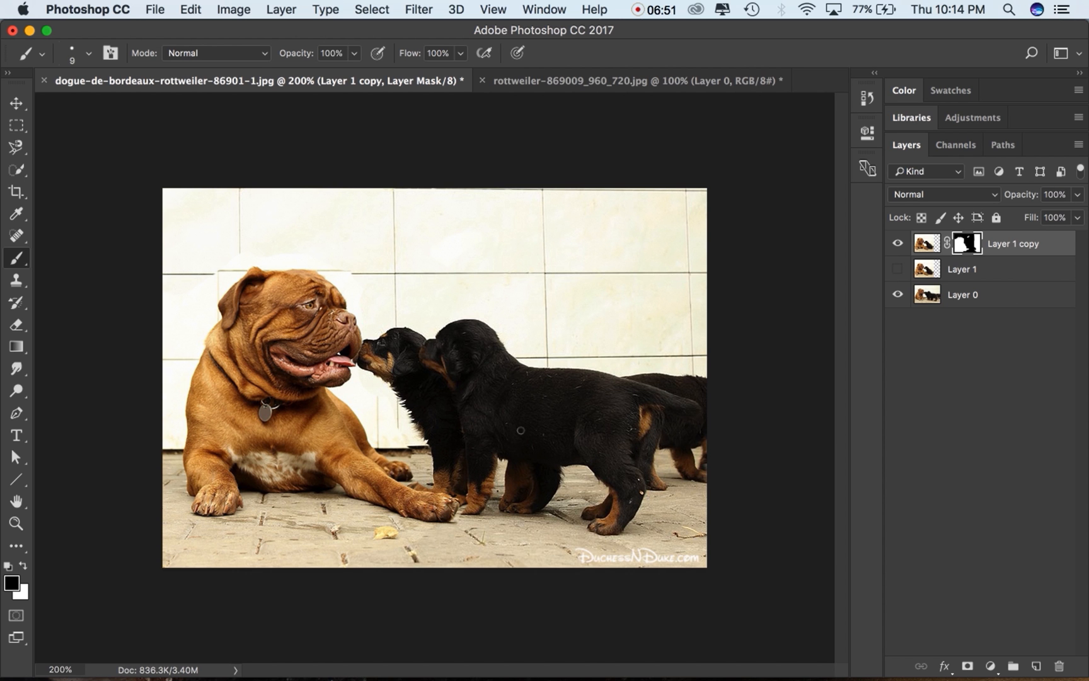
pyautogui.moveTo(152, 561)
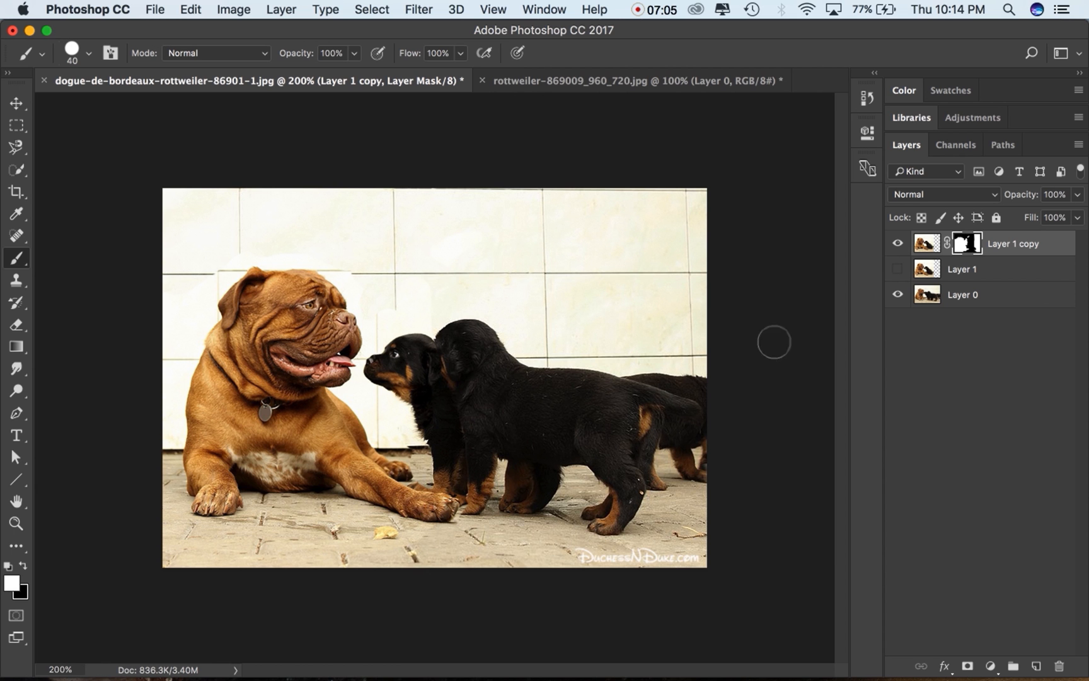
pyautogui.moveTo(791, 348)
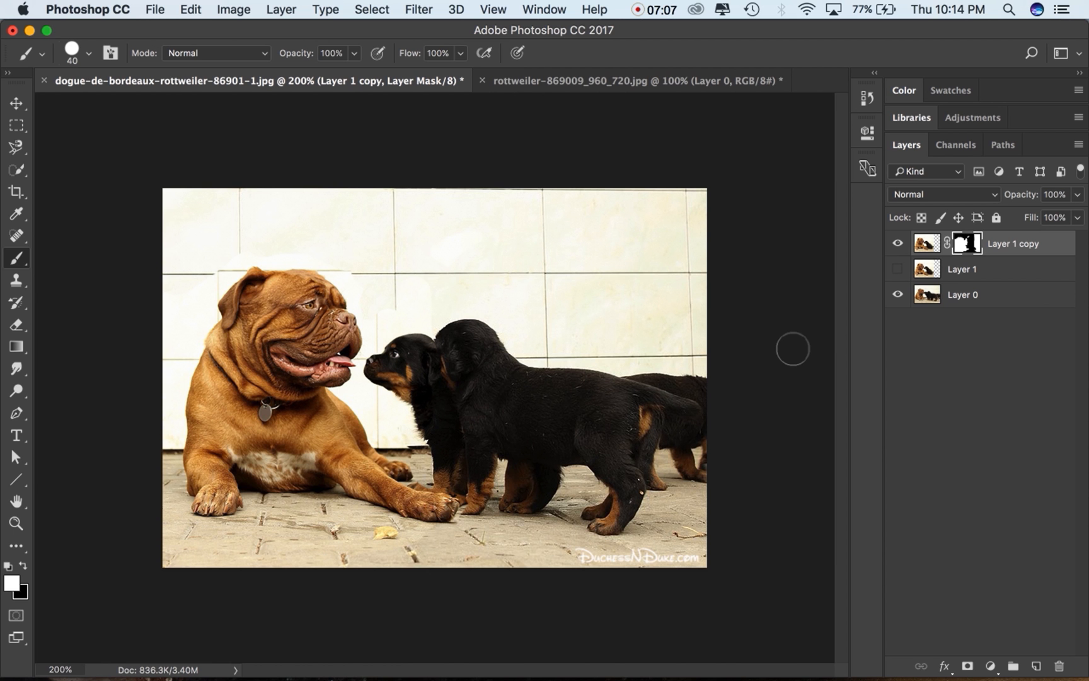